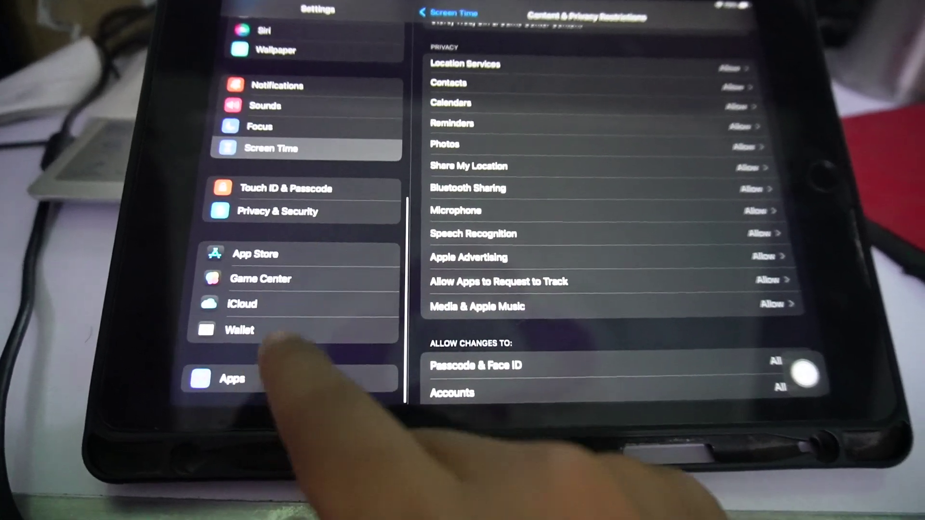
Step: Scroll the Settings view while moving from Content & Privacy Restrictions to the Apple Account page
scroll(down, 3)
text(Fa)
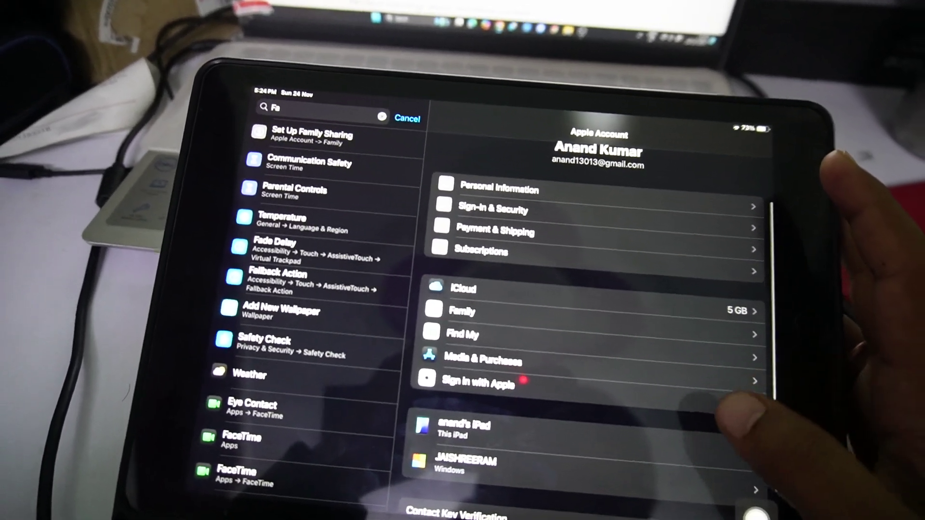
Step: Open the Family page showing Anand as organiser with subscription, purchase and location sharing
scroll(down, 3)
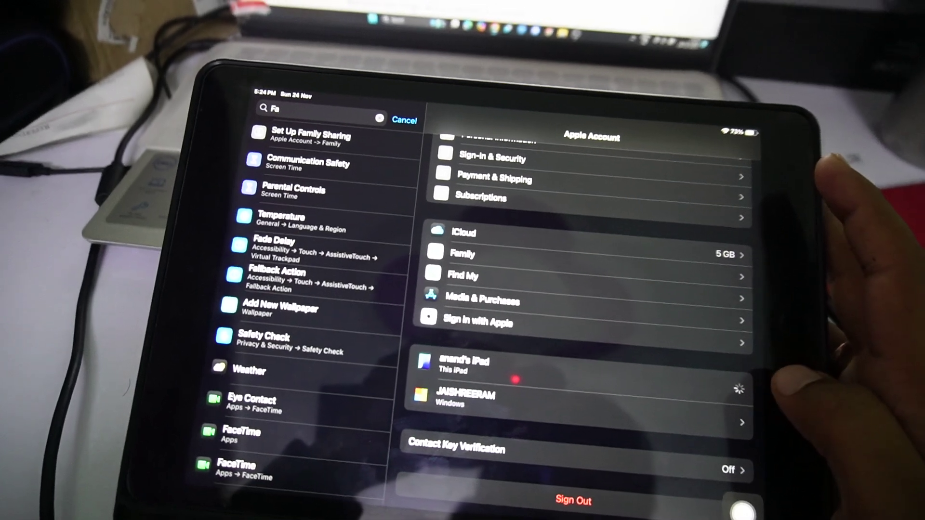
click(464, 364)
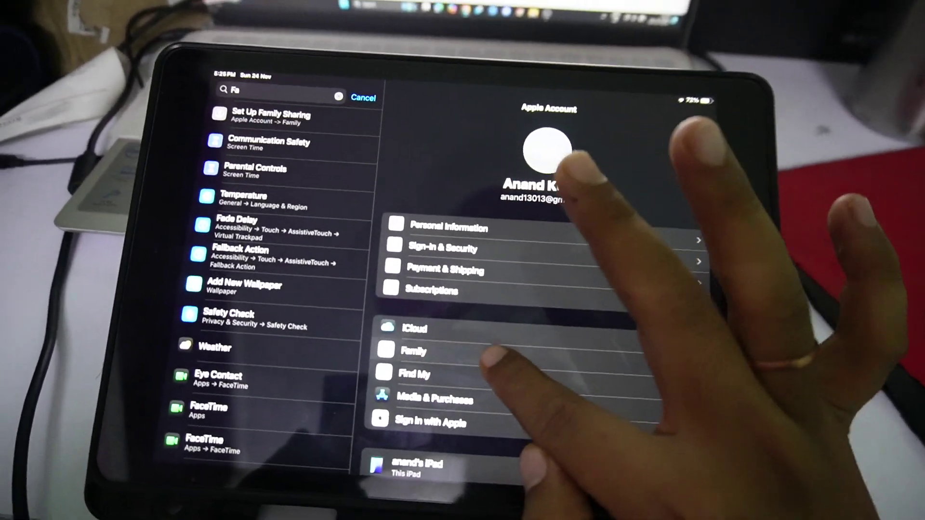
click(412, 351)
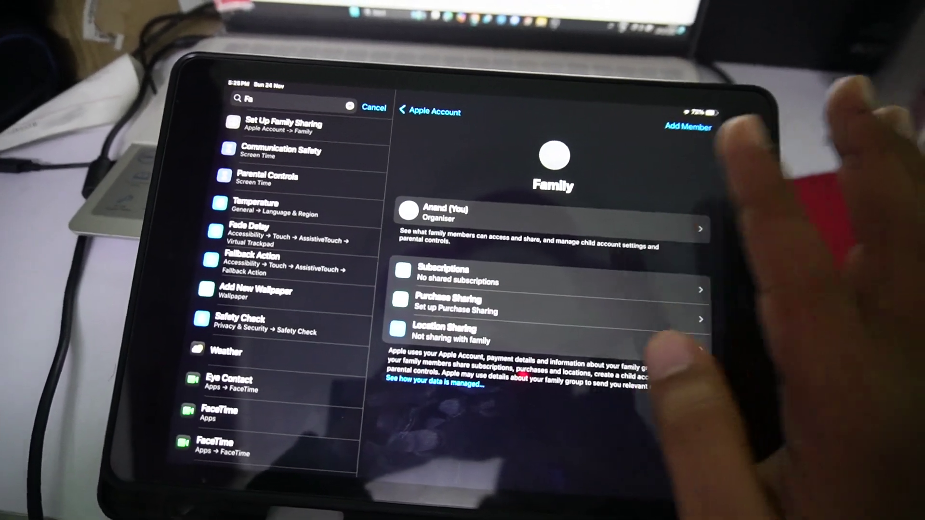